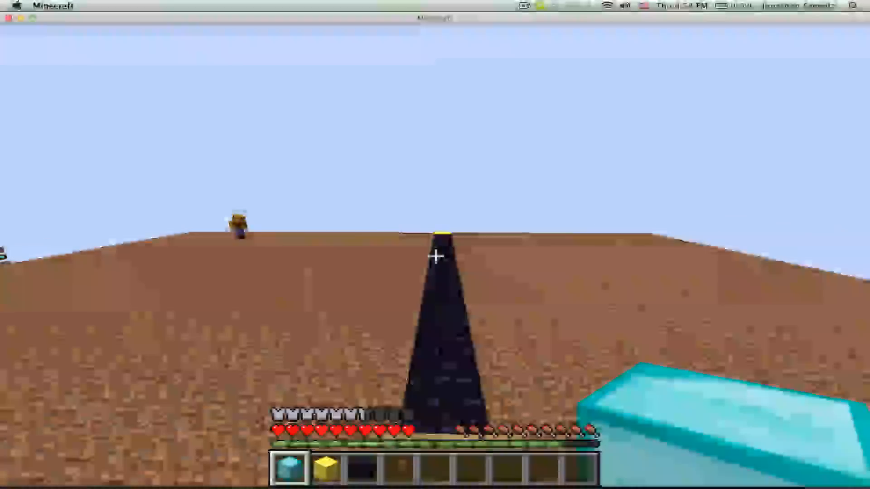
{"action": "mouse_move", "coordinate": [435, 256]}
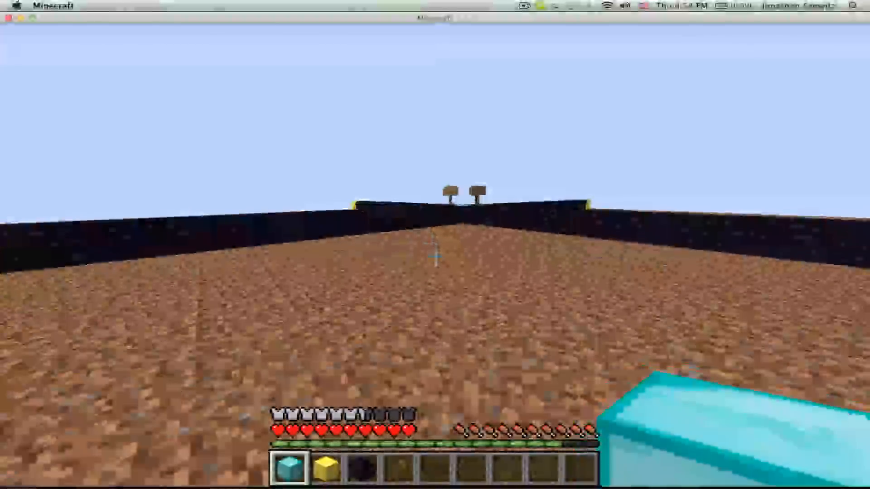
Run /gamemode 1 via chat and show the F3 debug coordinates at the West/North sign junction
{"action": "type", "text": "/g"}
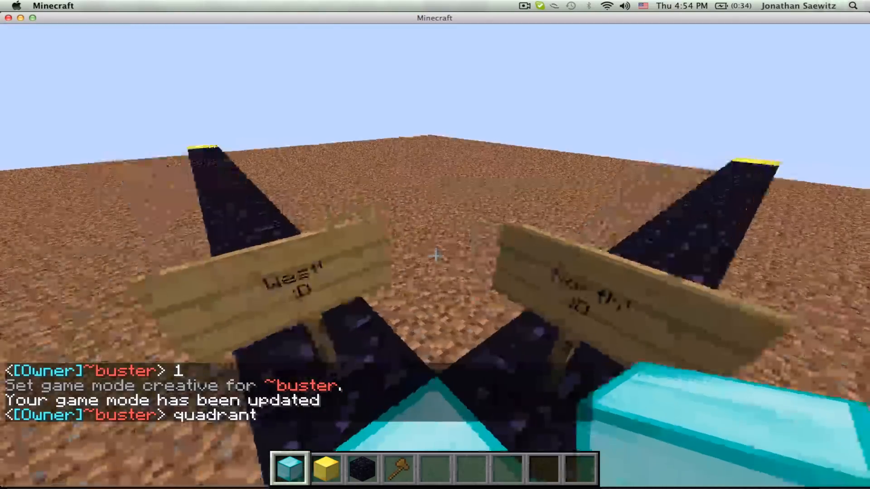
{"action": "key", "text": "F3"}
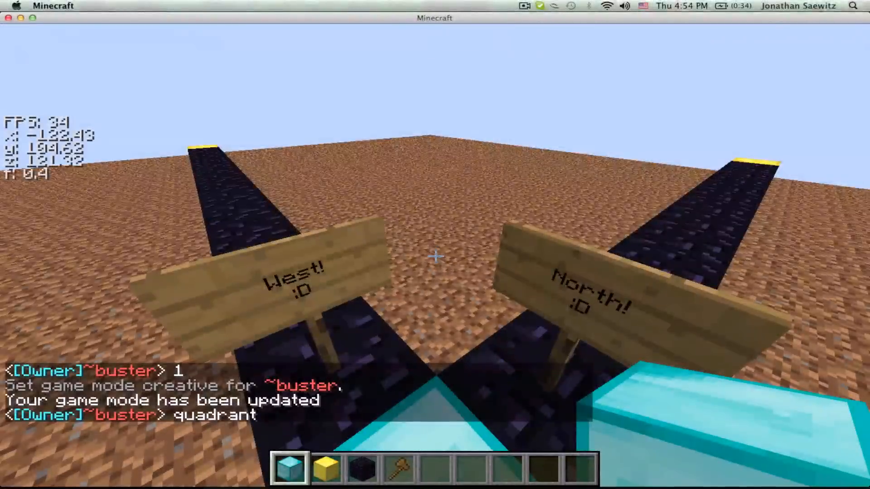